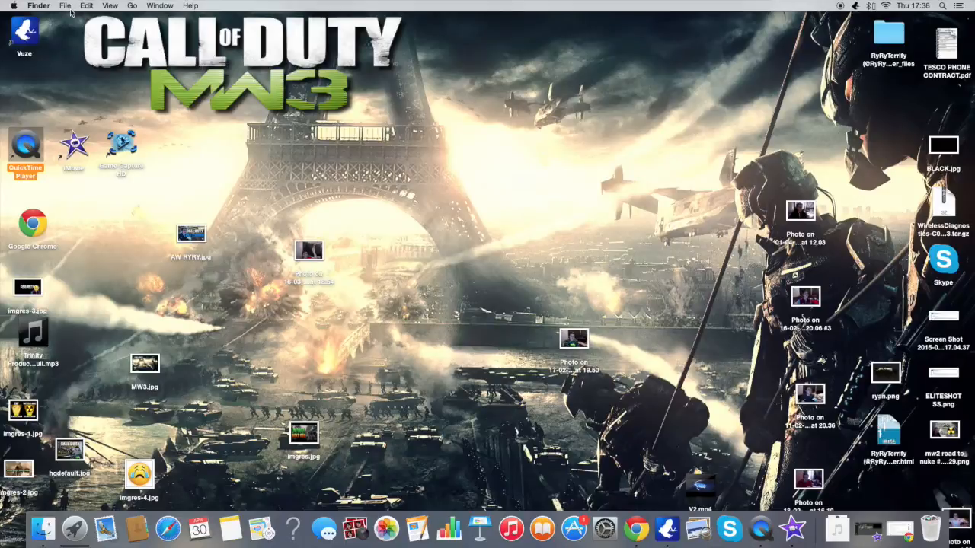
# Step: Start a new webcam movie recording in QuickTime Player
pyautogui.click(24, 144)
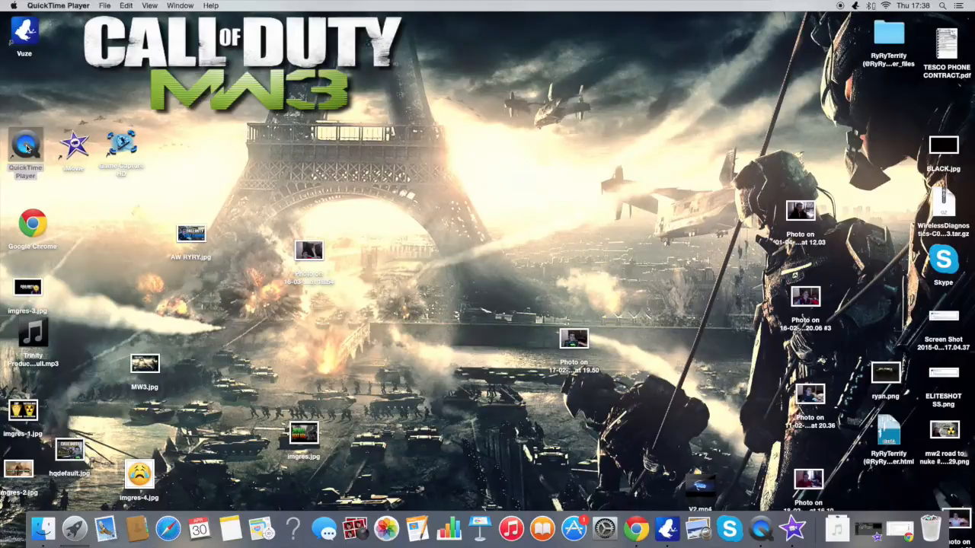
pyautogui.click(104, 6)
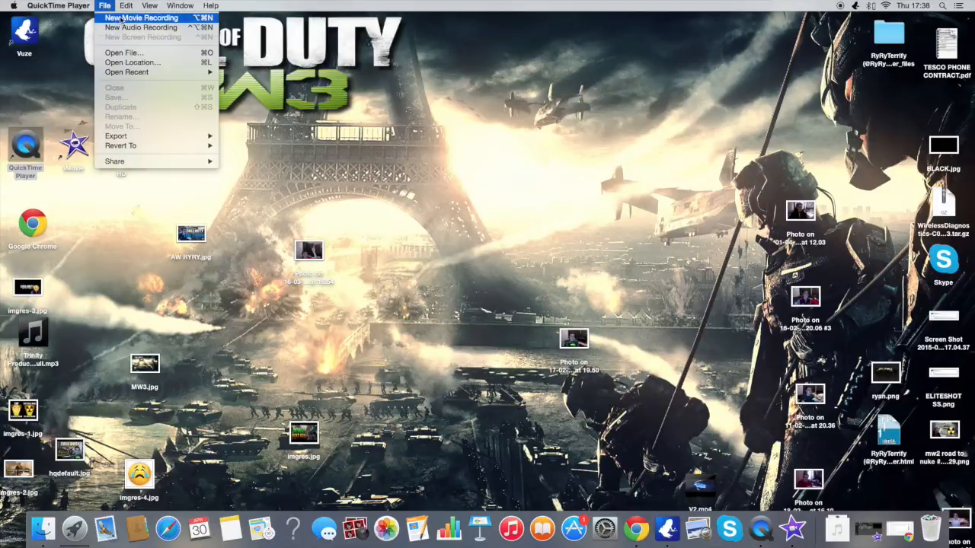
pyautogui.click(141, 16)
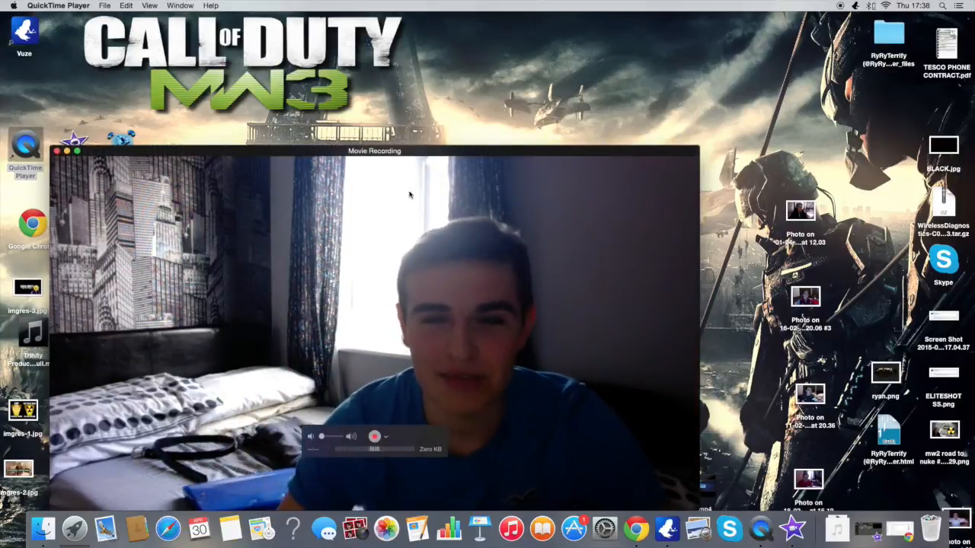
# Step: Shrink the webcam preview window and tuck it into the lower-left corner
pyautogui.moveTo(373, 151); pyautogui.dragTo(185, 362)
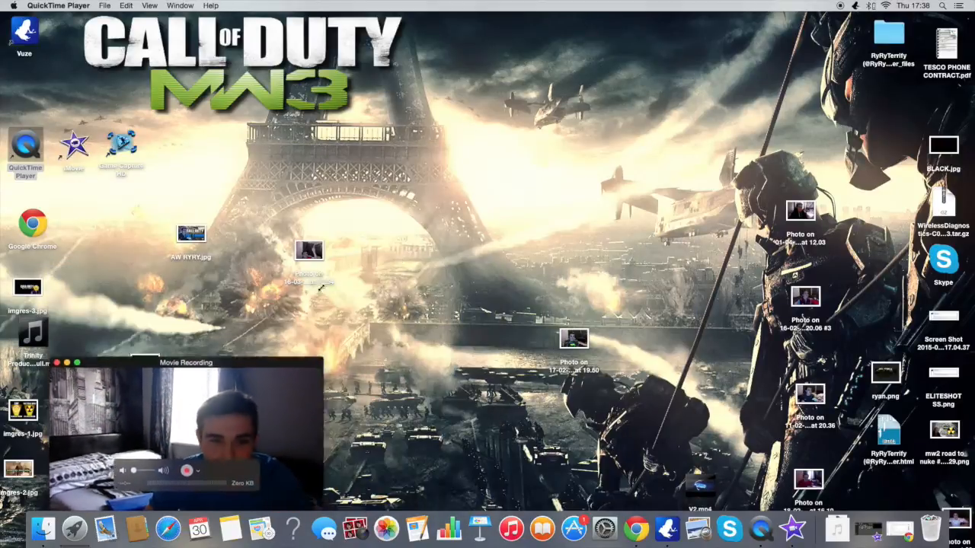
pyautogui.moveTo(186, 363); pyautogui.dragTo(210, 192)
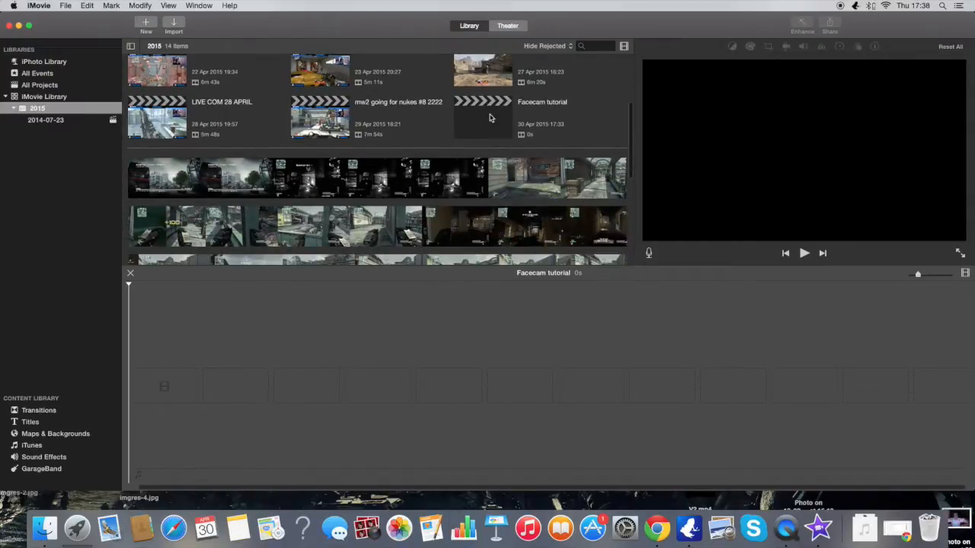
# Step: Select the Facecam tutorial project in the Projects browser
pyautogui.click(481, 118)
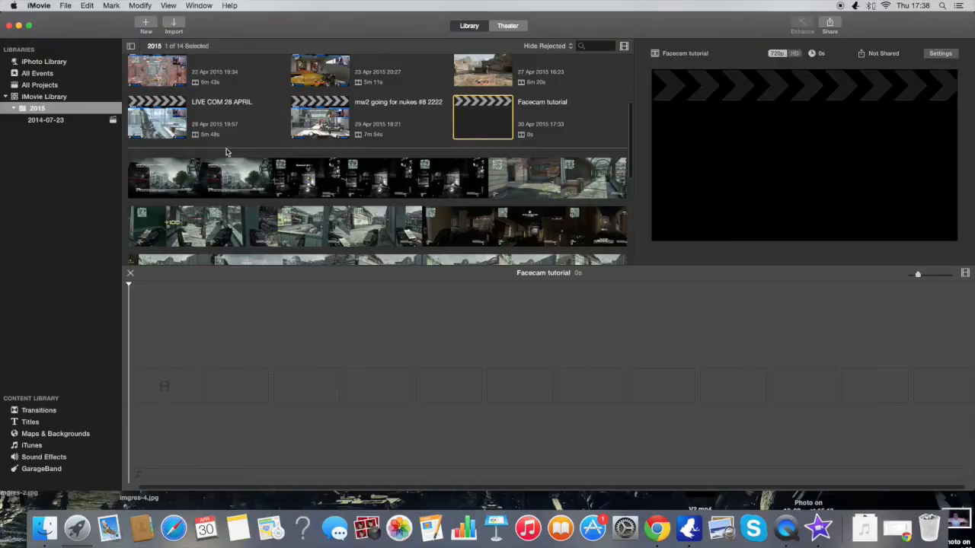
pyautogui.moveTo(181, 155)
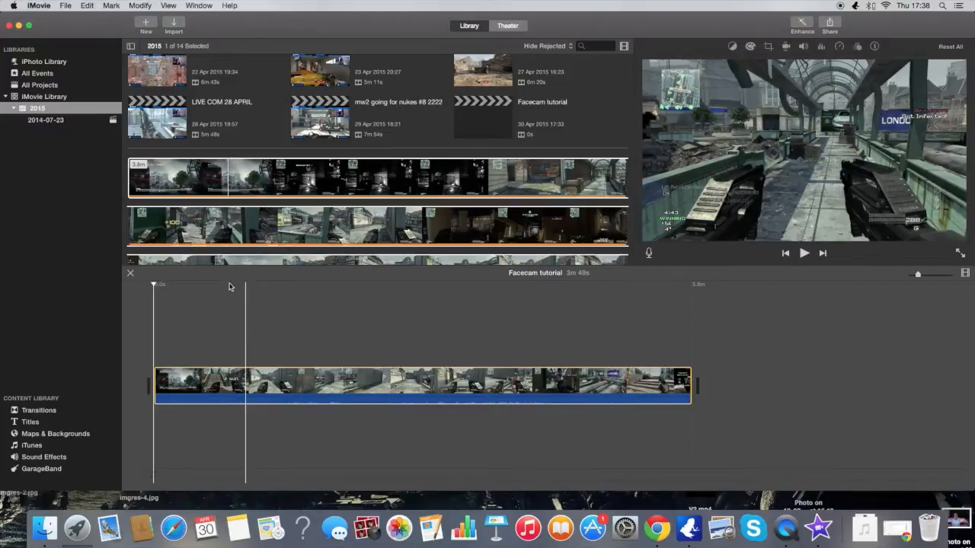
# Step: Import the webcam recording from the home folder's Documents into the library
pyautogui.click(173, 23)
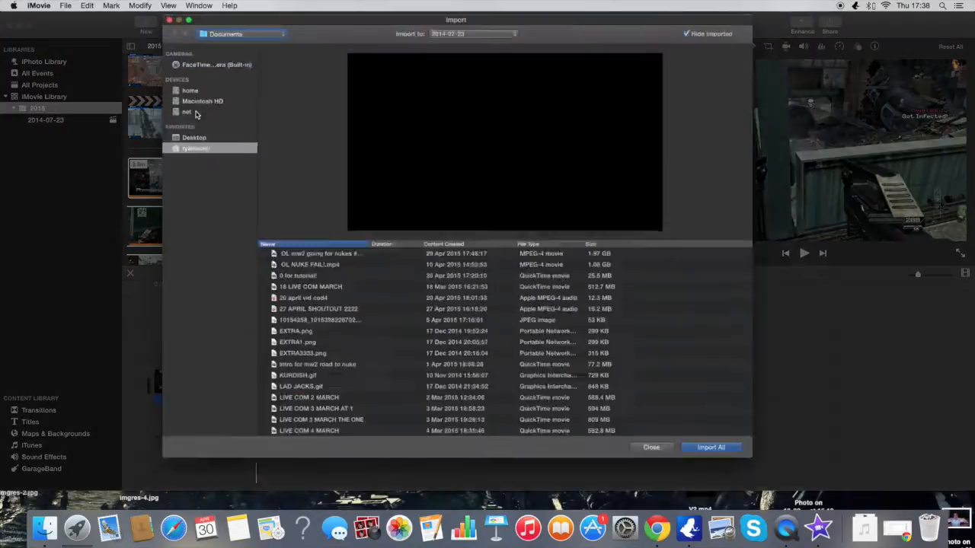
pyautogui.click(194, 148)
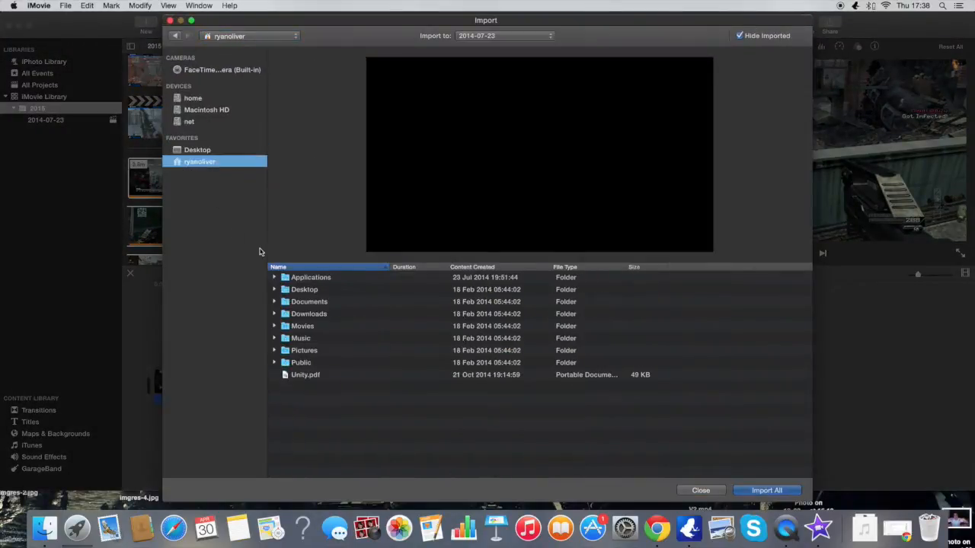
pyautogui.doubleClick(309, 301)
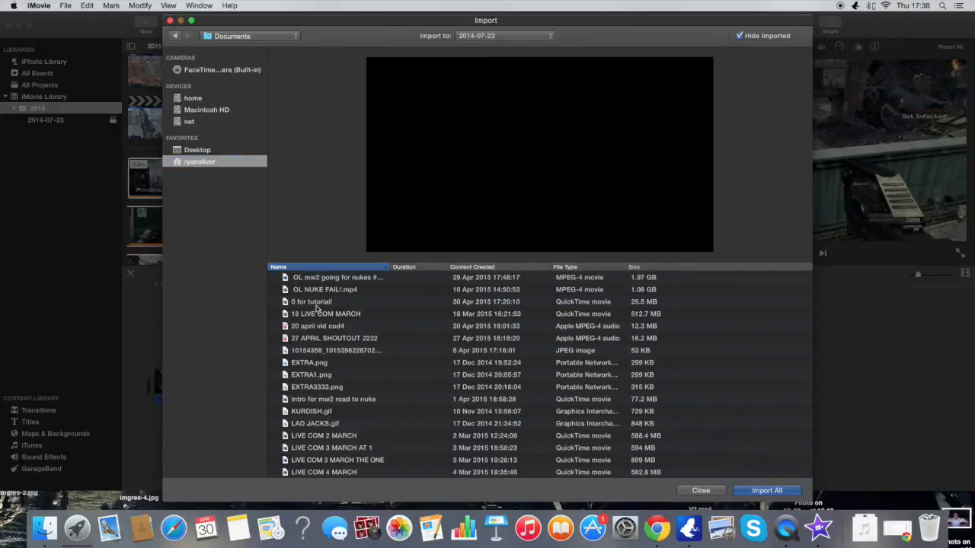
pyautogui.click(311, 302)
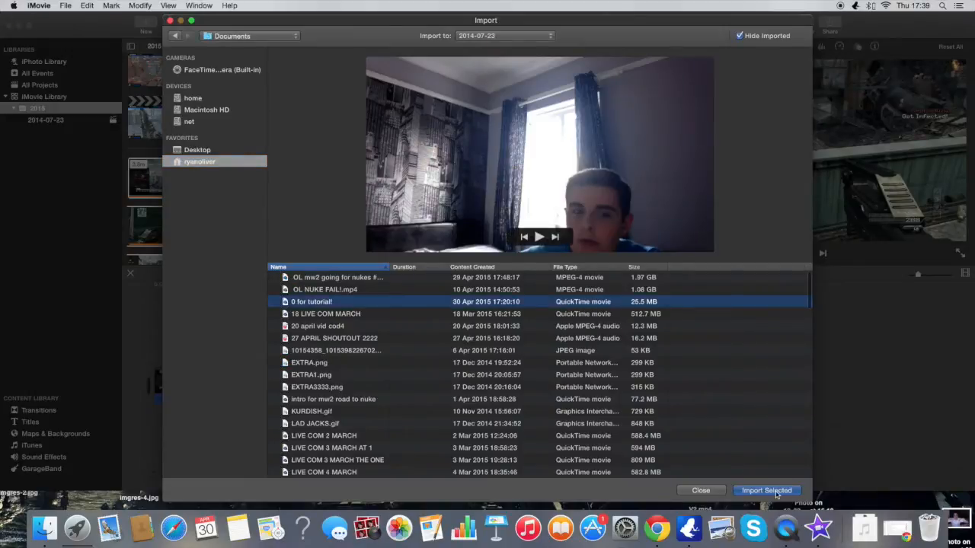
pyautogui.click(767, 490)
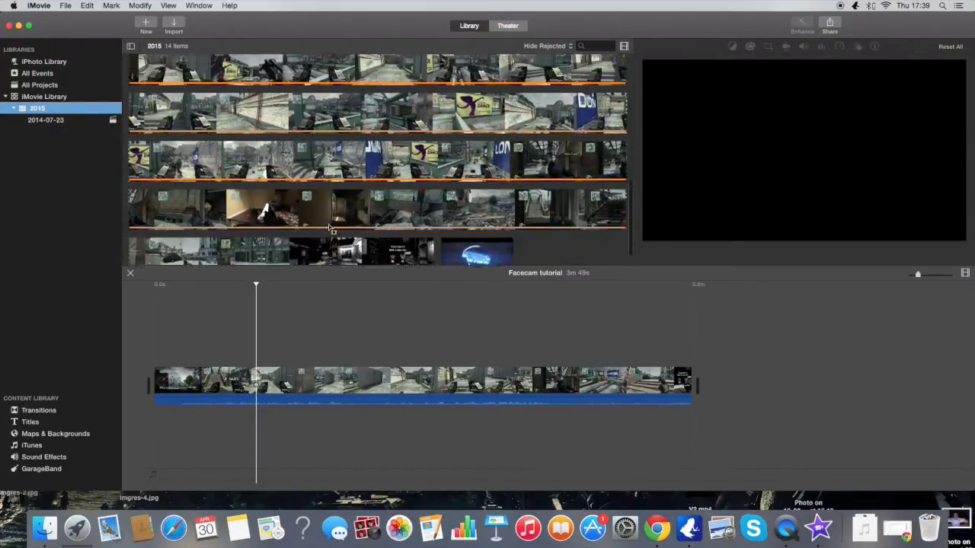
# Step: Show the 2014-07-23 event holding the imported webcam clip
pyautogui.scroll(3)
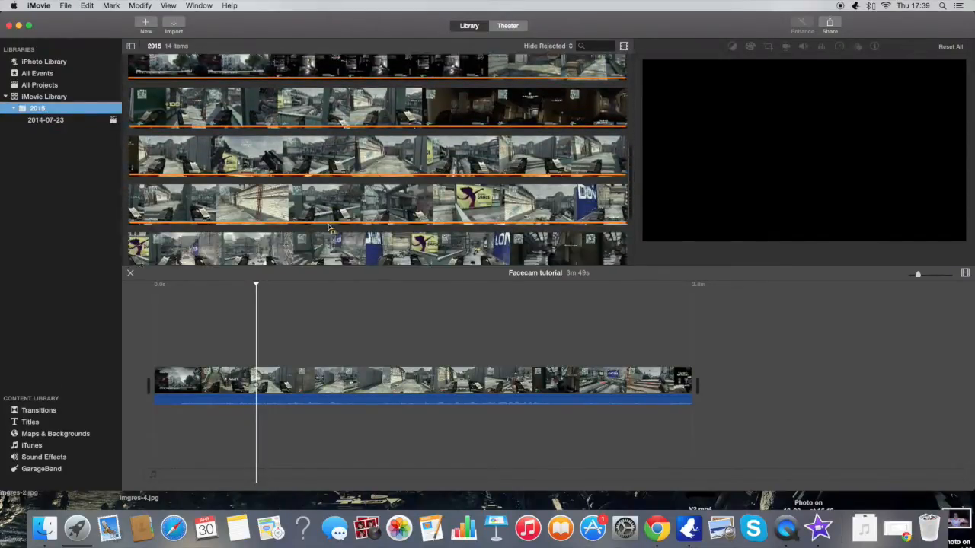
pyautogui.click(46, 119)
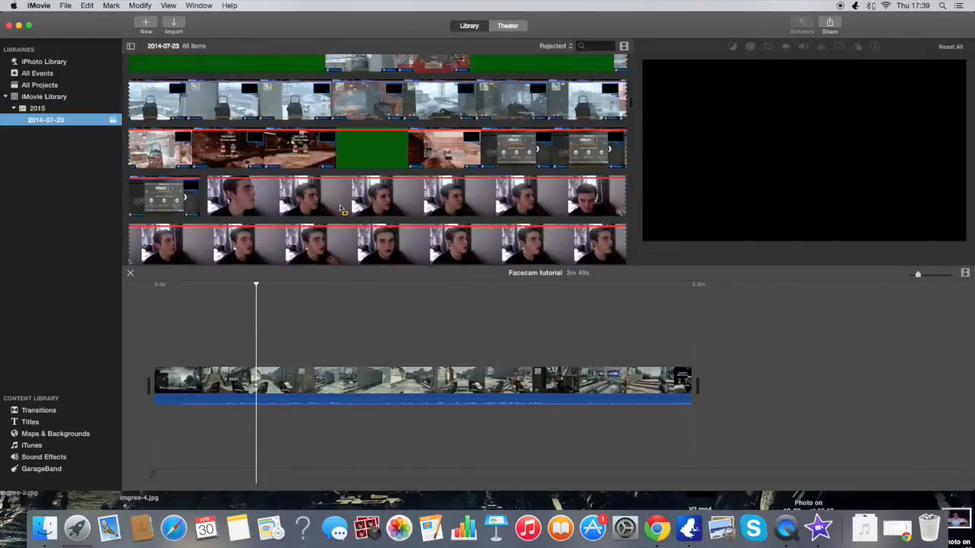
# Step: Select the full webcam clip for placing above the gameplay clip
pyautogui.click(338, 195)
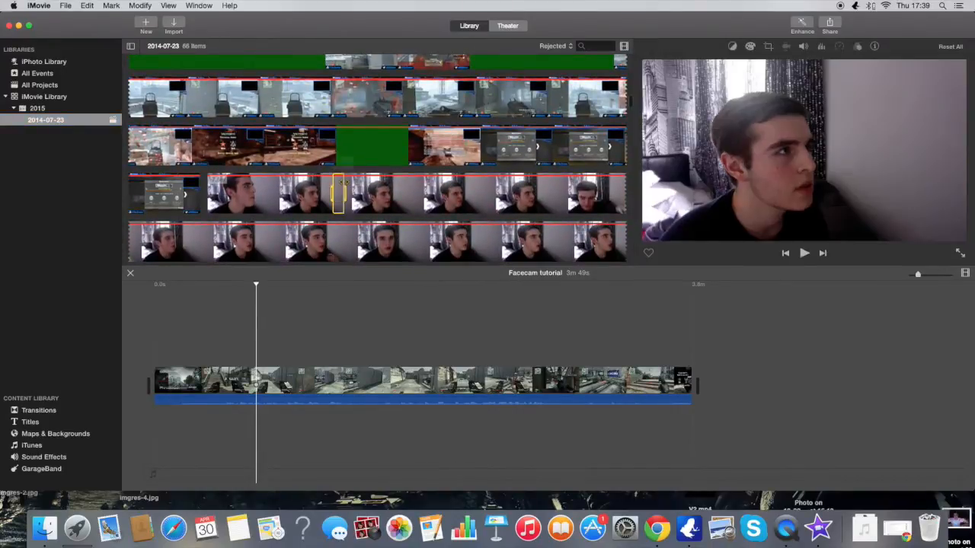
pyautogui.click(304, 195)
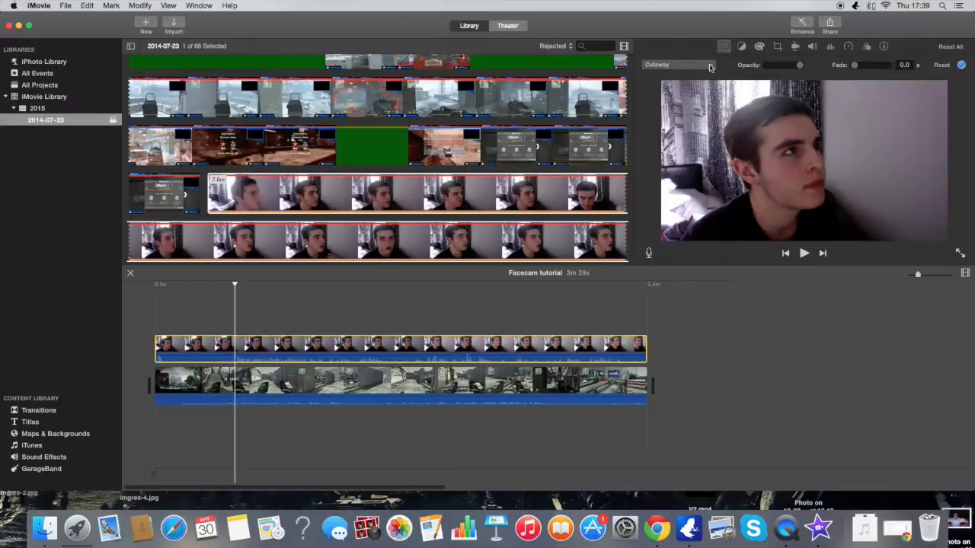
pyautogui.moveTo(688, 67)
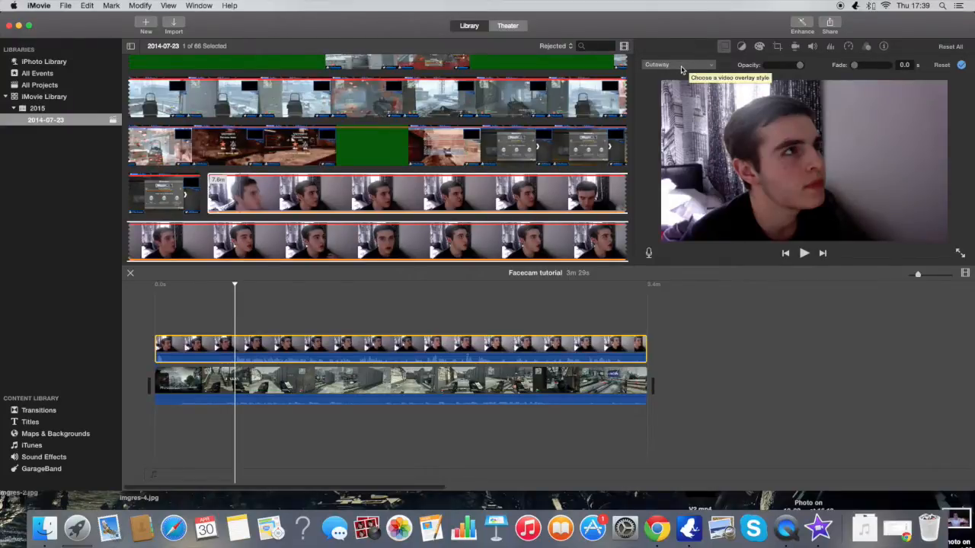
# Step: Make the webcam overlay Picture in Picture and place the inset at the top-right corner
pyautogui.click(676, 64)
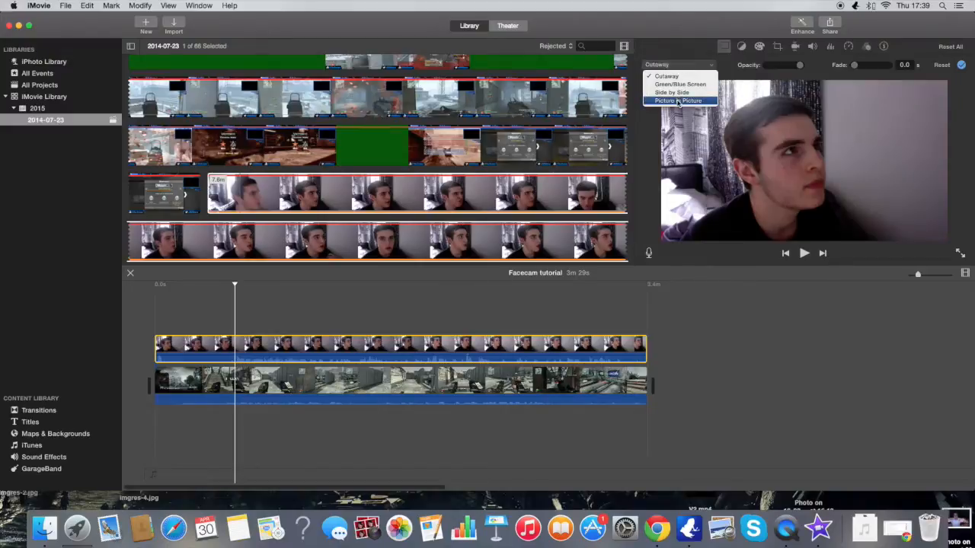
pyautogui.click(678, 101)
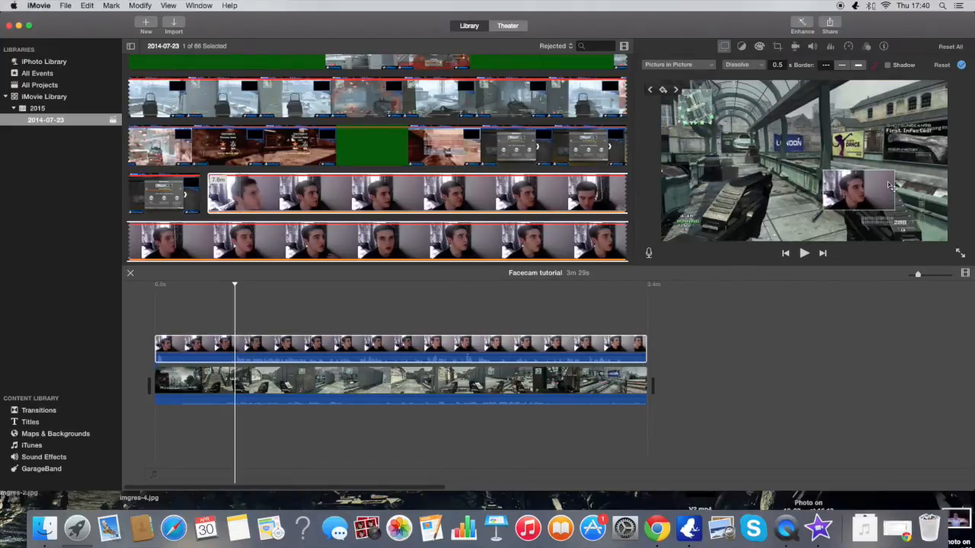
pyautogui.moveTo(884, 190); pyautogui.dragTo(810, 155)
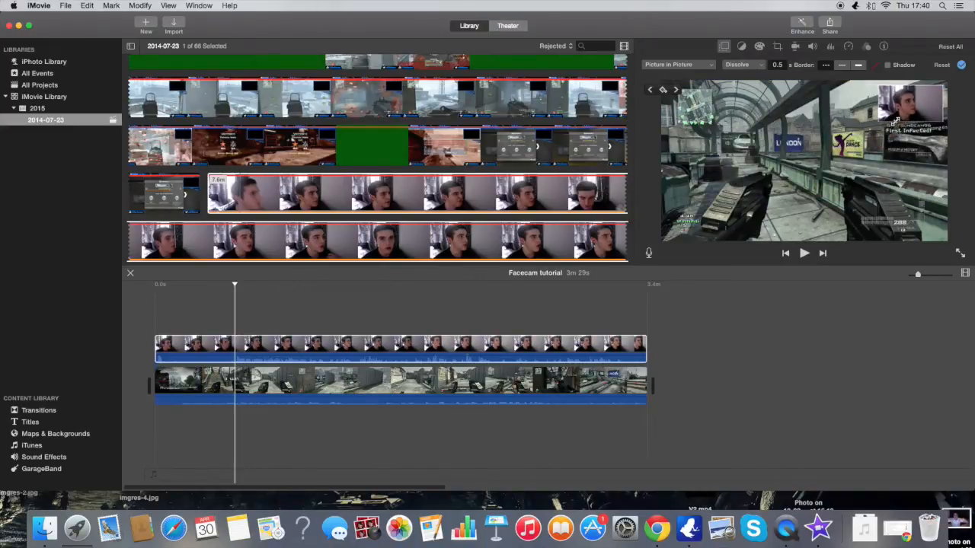
pyautogui.click(273, 347)
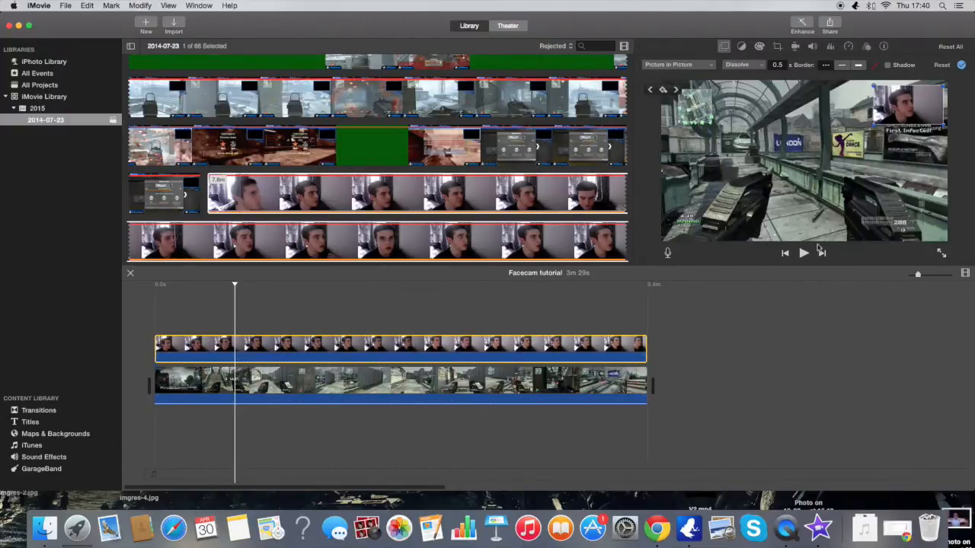
pyautogui.click(804, 253)
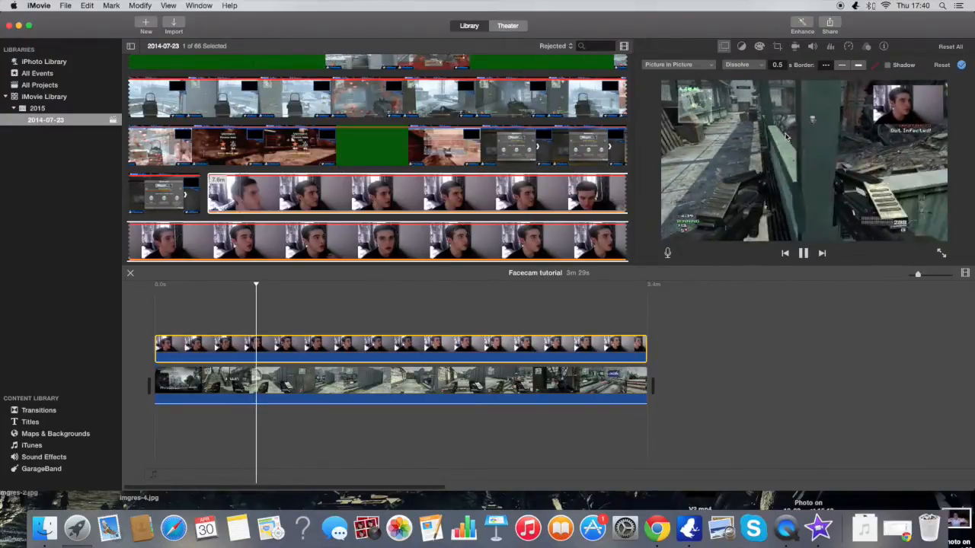
pyautogui.click(803, 253)
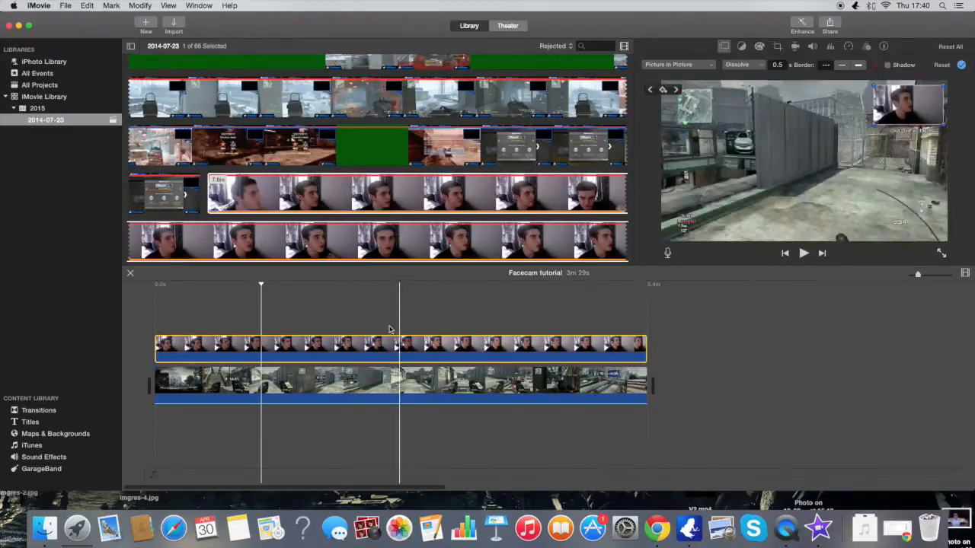
pyautogui.click(333, 285)
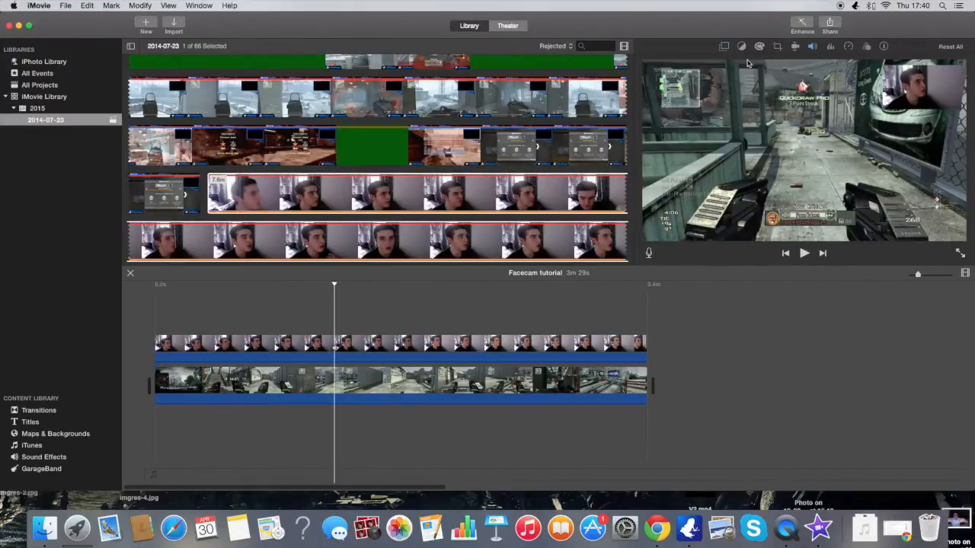
# Step: Check the File export settings (1280×720, High), cancel, and show the share destinations again
pyautogui.click(829, 23)
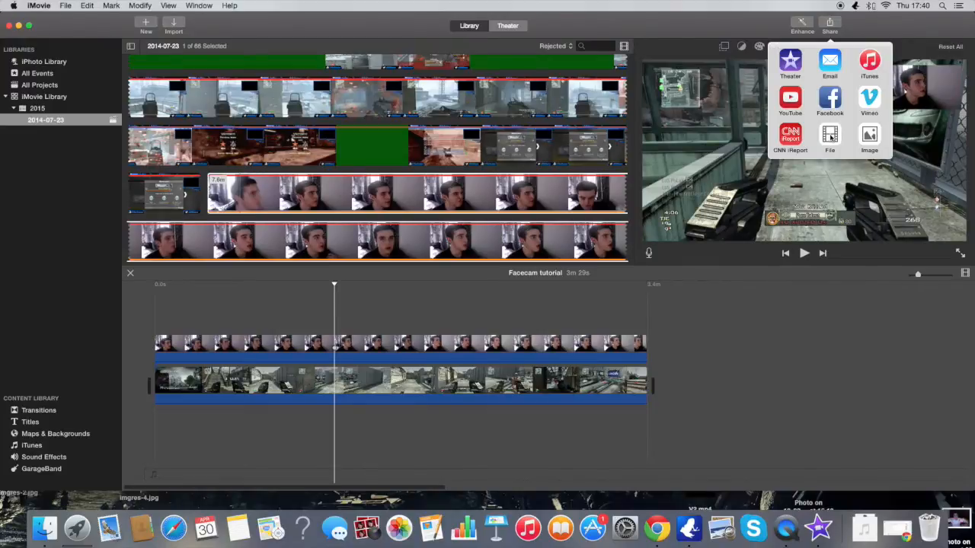
pyautogui.click(828, 137)
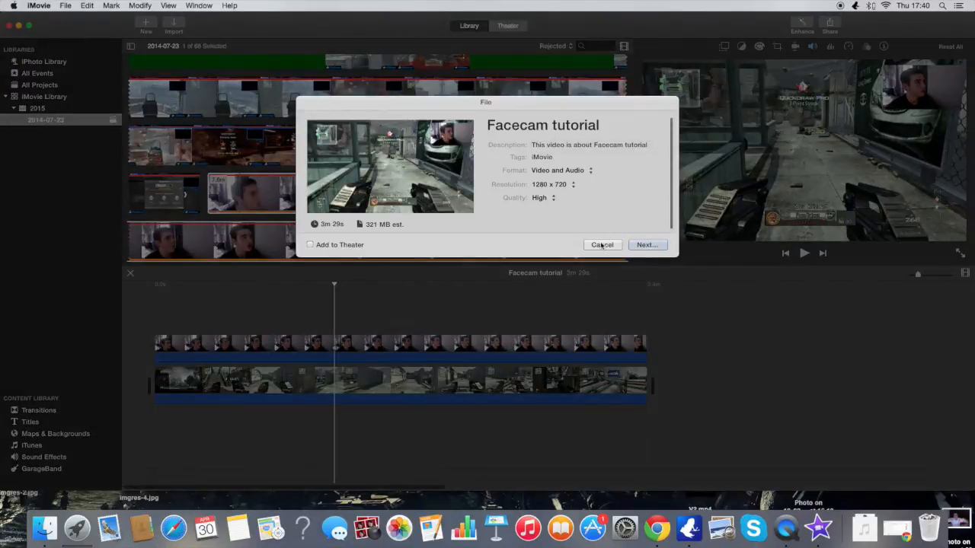
pyautogui.click(602, 243)
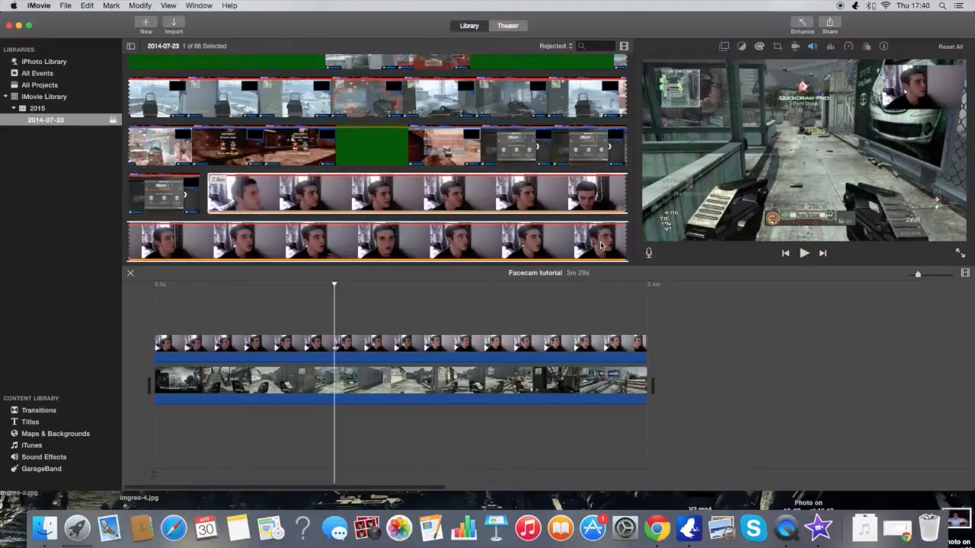
pyautogui.click(829, 23)
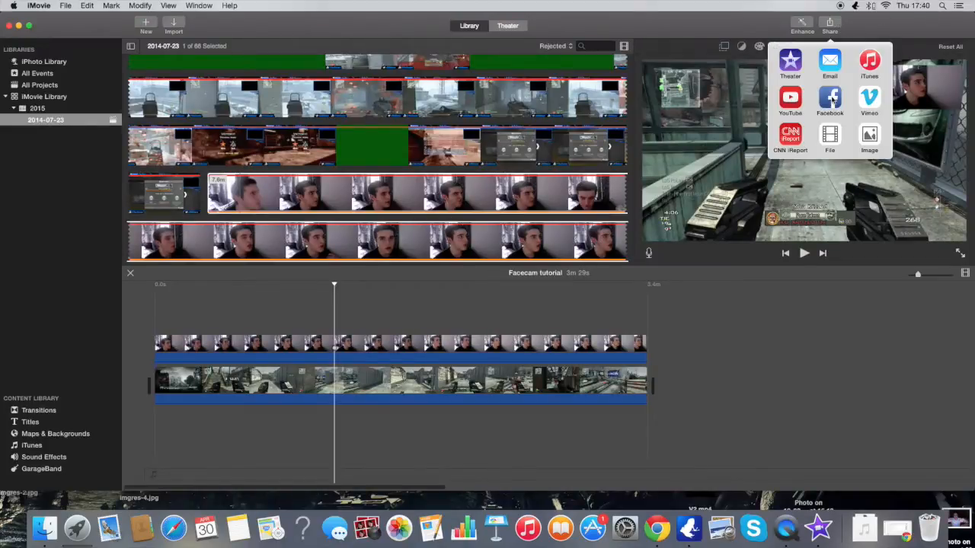
pyautogui.moveTo(792, 105)
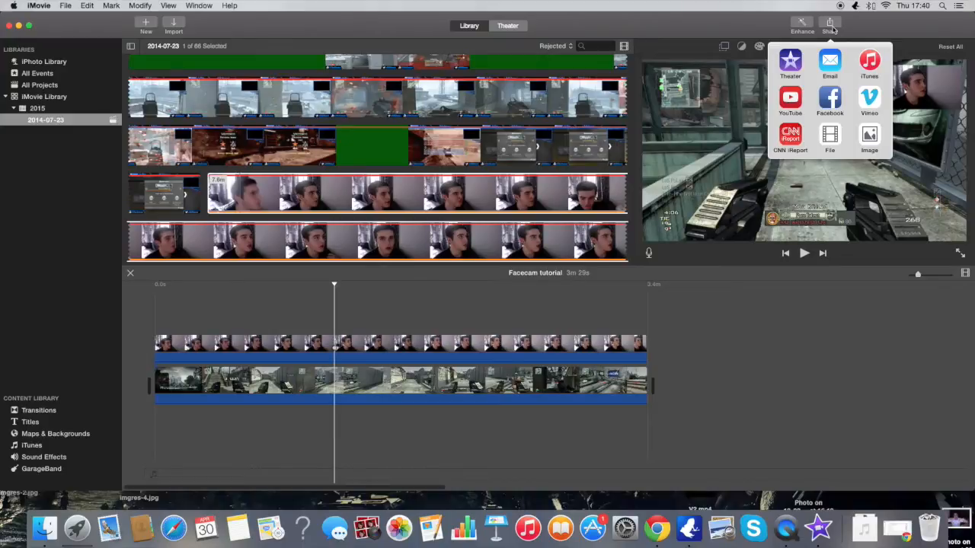
pyautogui.moveTo(831, 24)
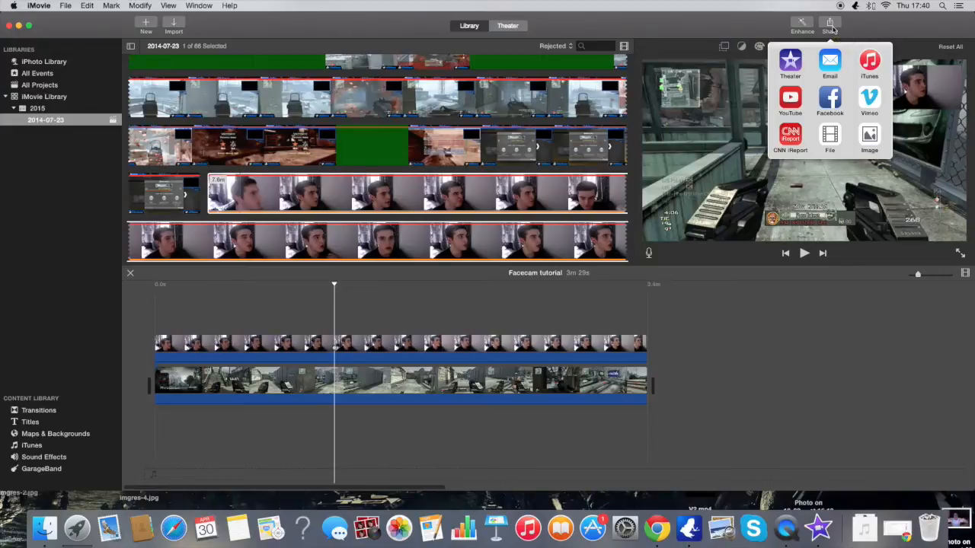
pyautogui.moveTo(859, 28)
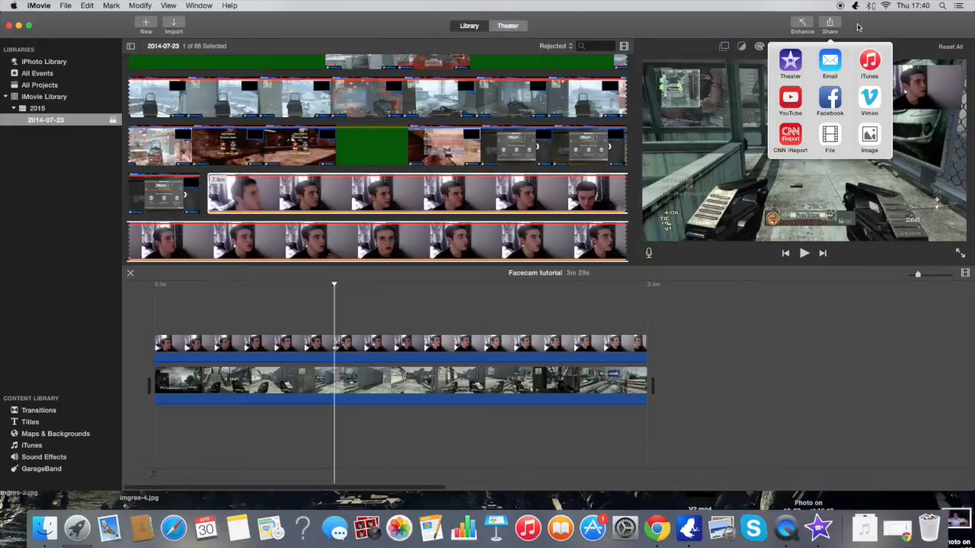